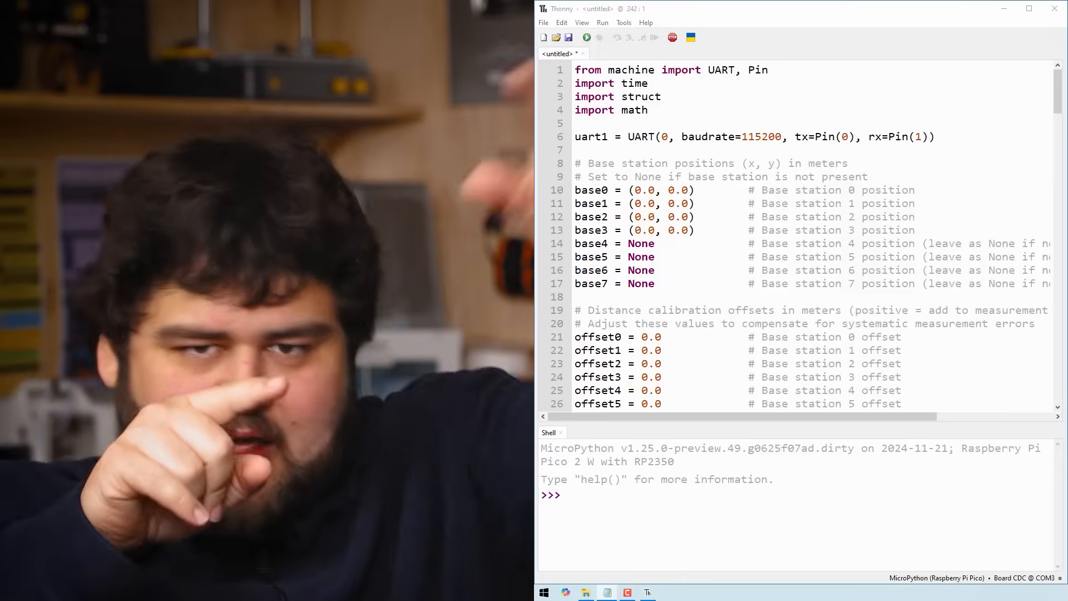
# - Set base station 0's x position to 1.95 m on line 10 of the script
pyautogui.write('1.')
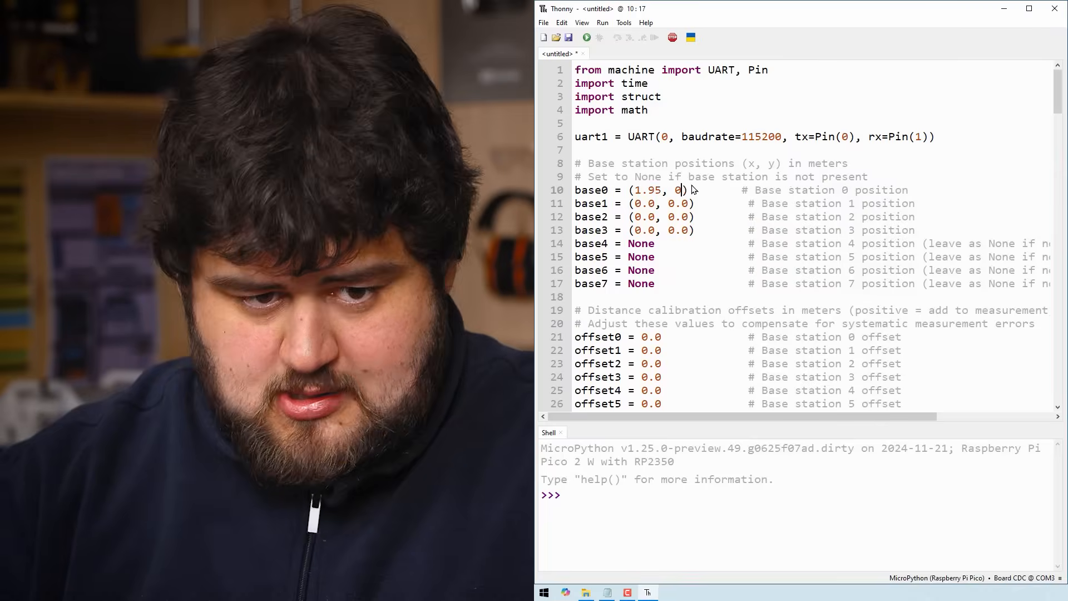
# - Complete base0's y value as 3.1, giving base stations (1.95, 3.1), (3.12, 0.4), (3.53, 2.43), (0, 0.34)
pyautogui.write('.1')
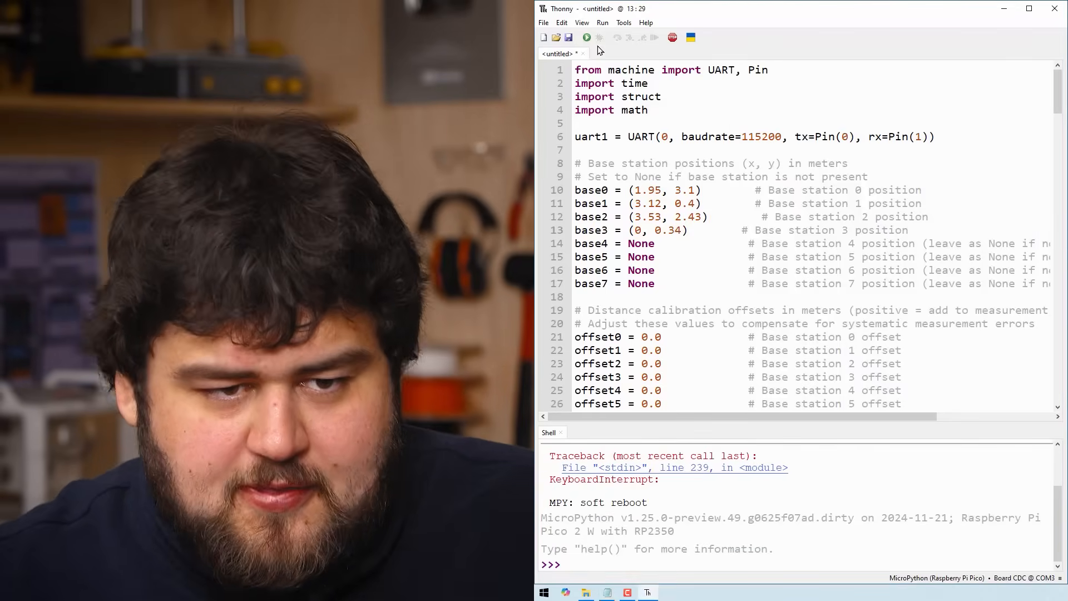
pyautogui.click(586, 37)
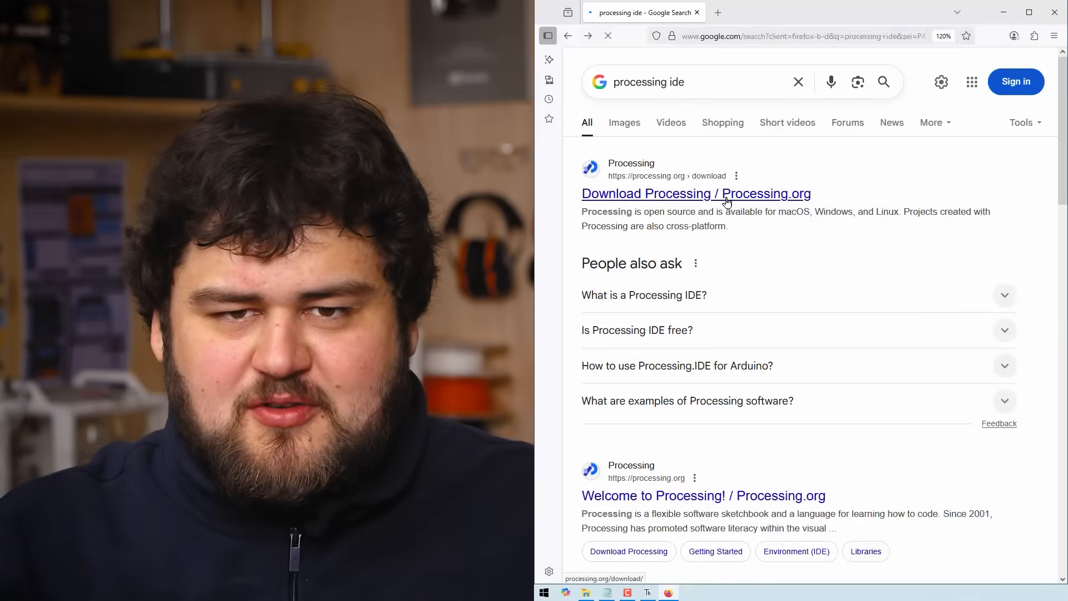
# - Go to the 'Download Processing / Processing.org' page from the search results
pyautogui.click(695, 193)
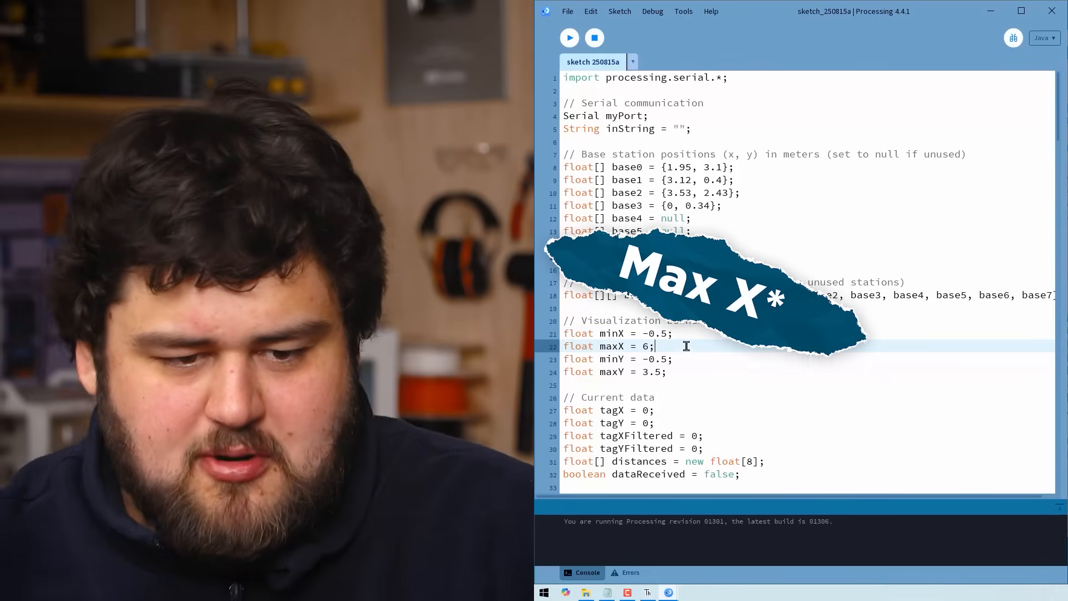
# - Change 'float maxX = 6;' to 4 in the Processing visualization sketch
pyautogui.write('4')
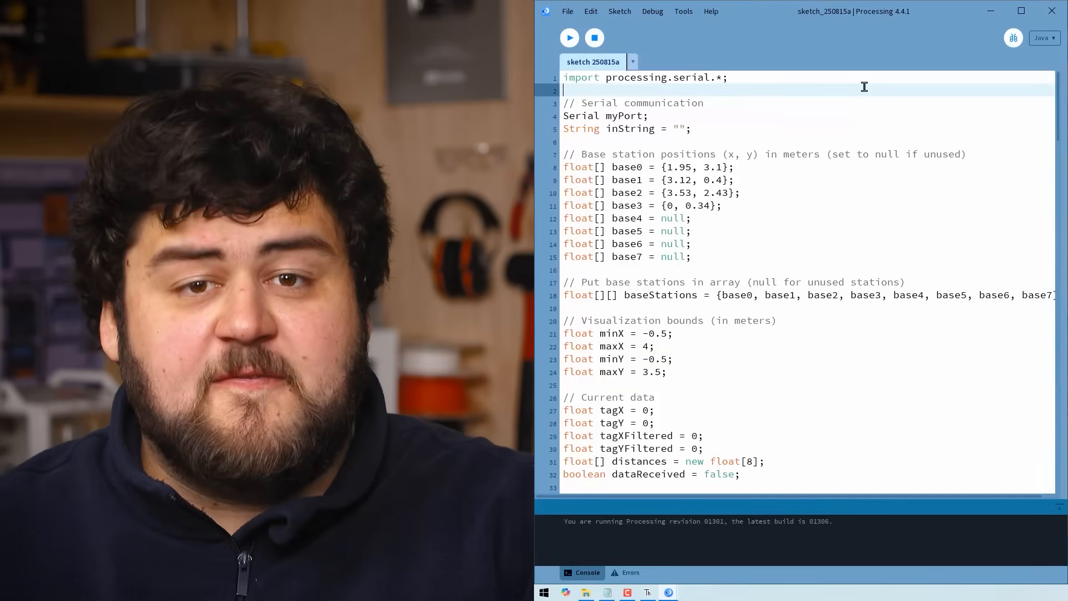
pyautogui.scroll(-3)
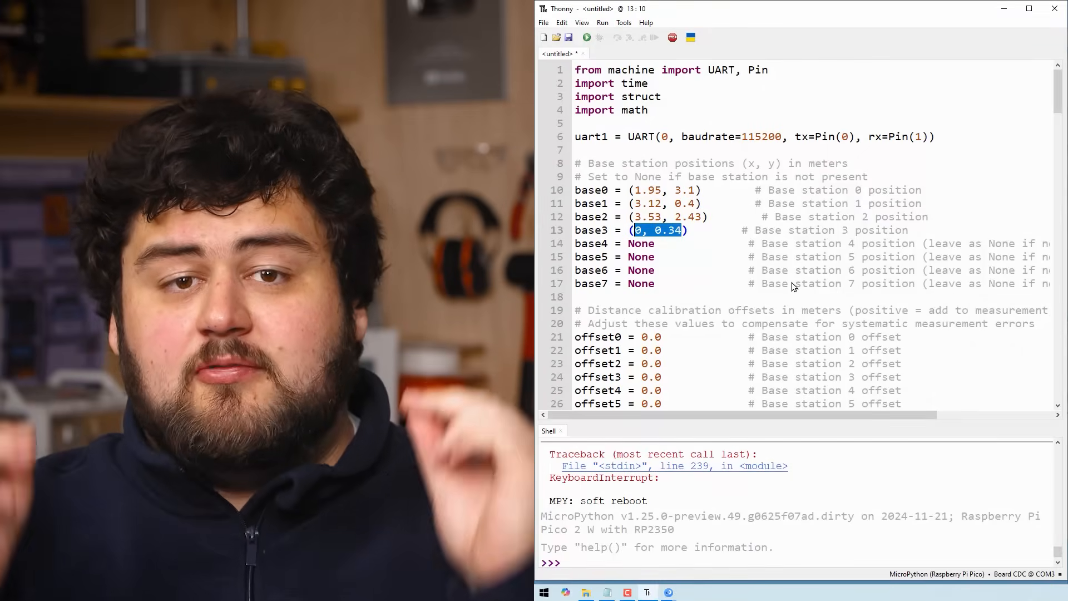
# - Save a copy of the script to the Raspberry Pi Pico as main.py and stop the running script
pyautogui.click(543, 22)
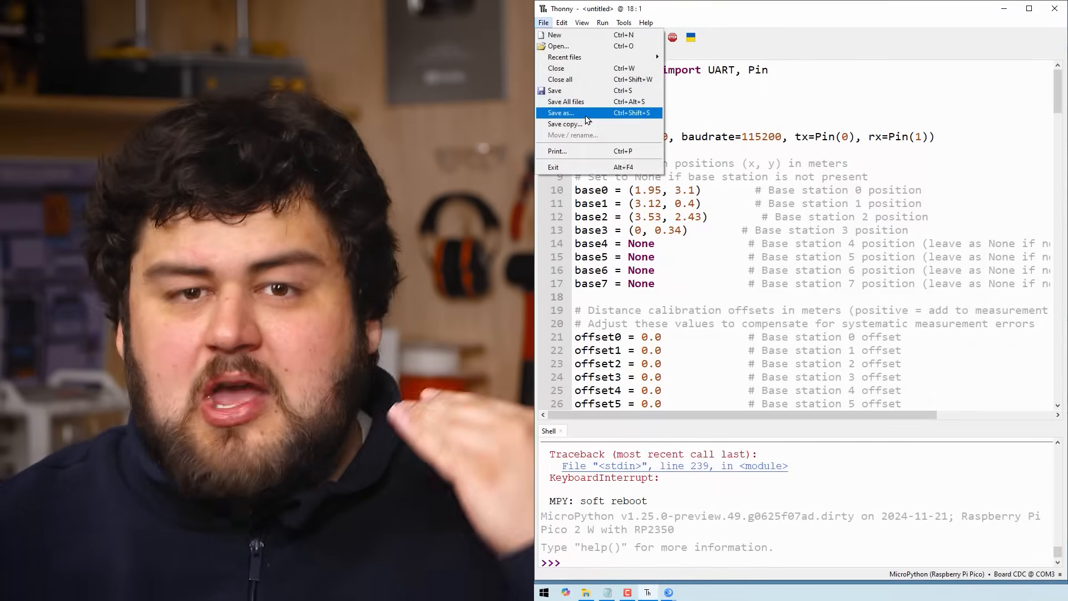
pyautogui.click(560, 112)
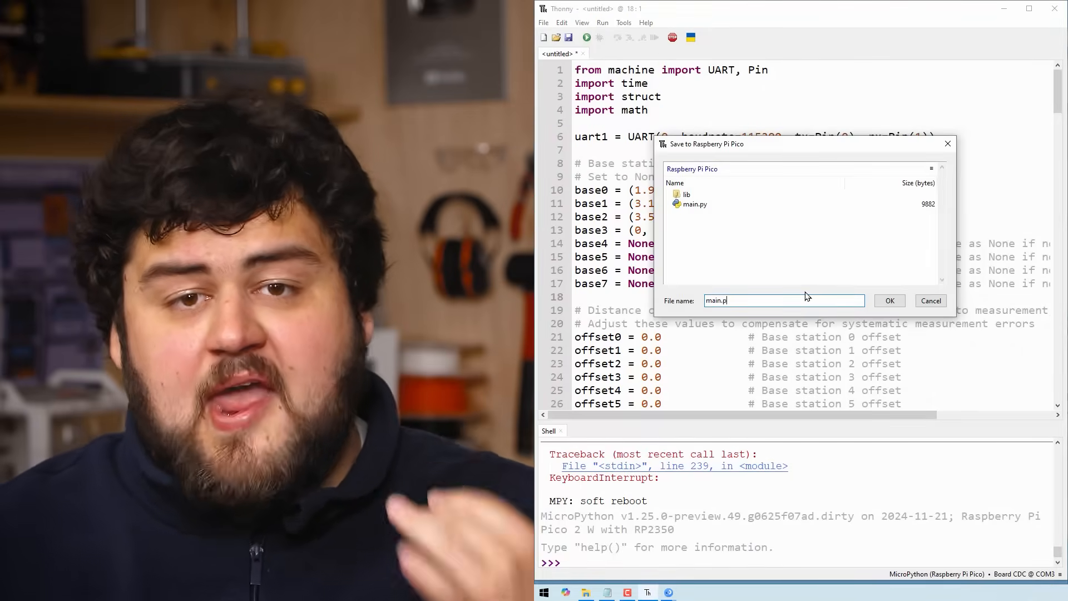
pyautogui.click(889, 300)
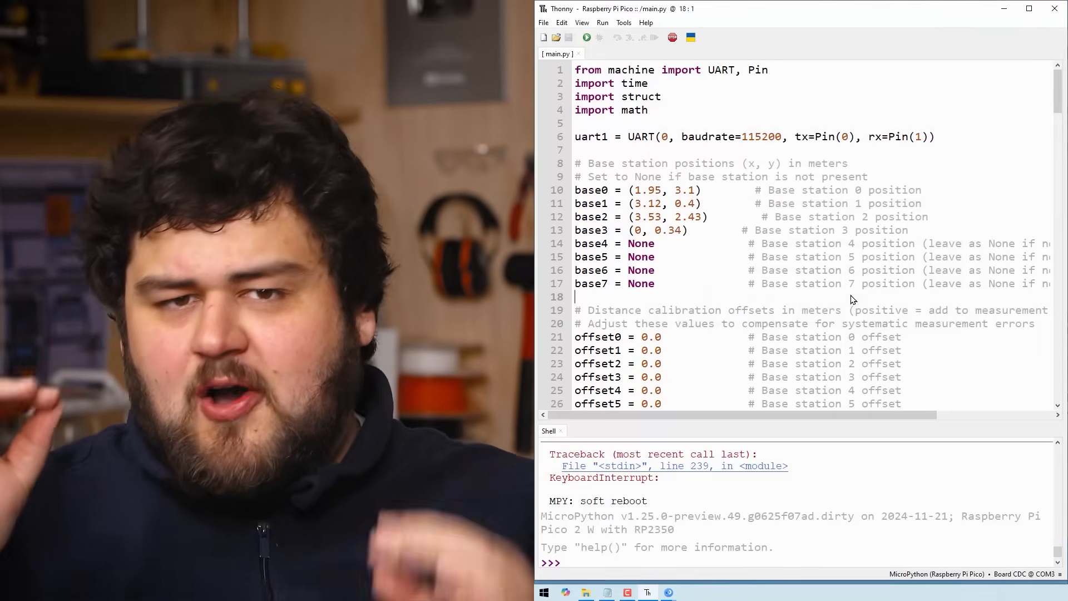
pyautogui.moveTo(901, 179)
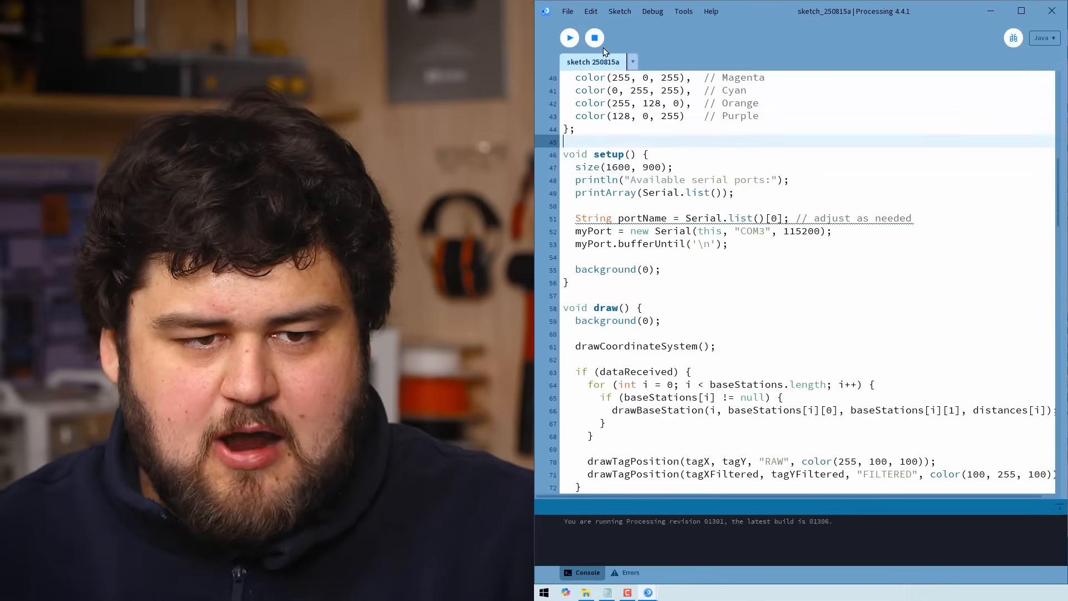
# - Run the UWB visualization sketch reading tag positions from COM3
pyautogui.click(569, 38)
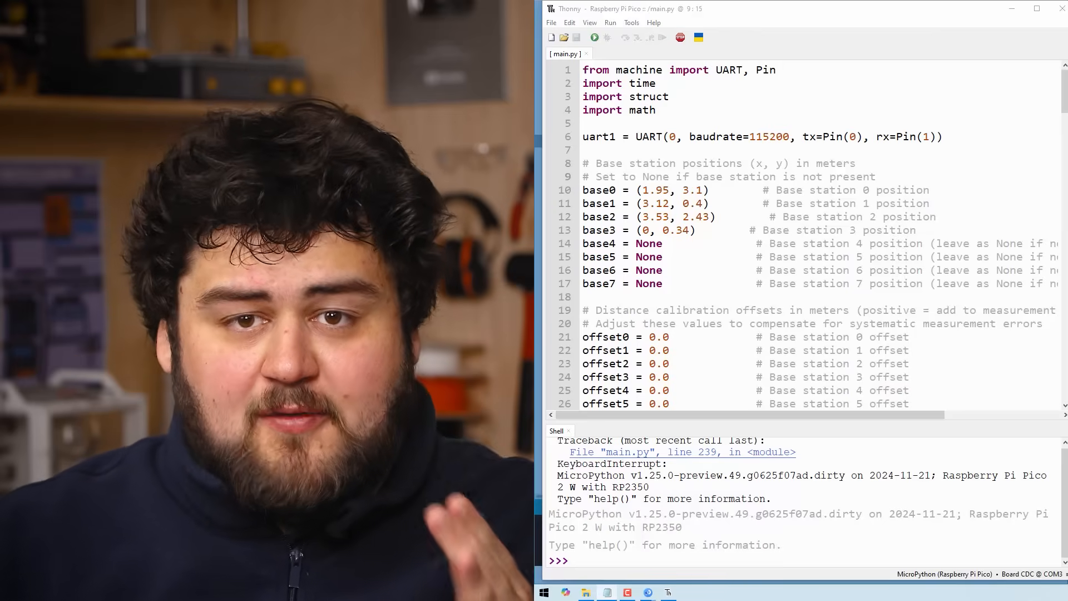
pyautogui.moveTo(964, 487)
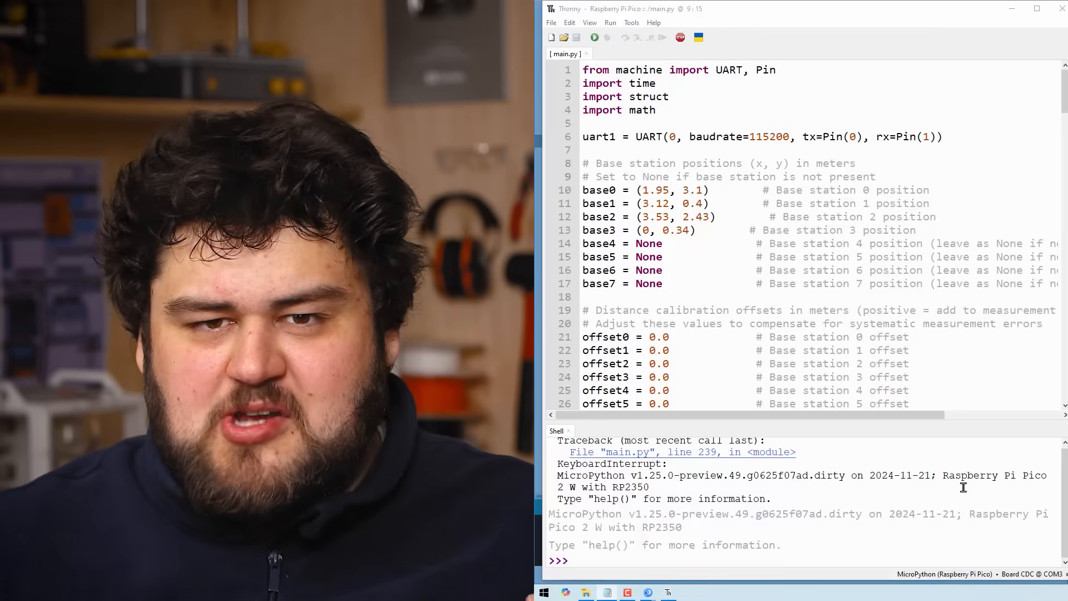
# - Set distance offset3 to -0.2 and offset0 to 0.1 in main.py
pyautogui.scroll(-3)
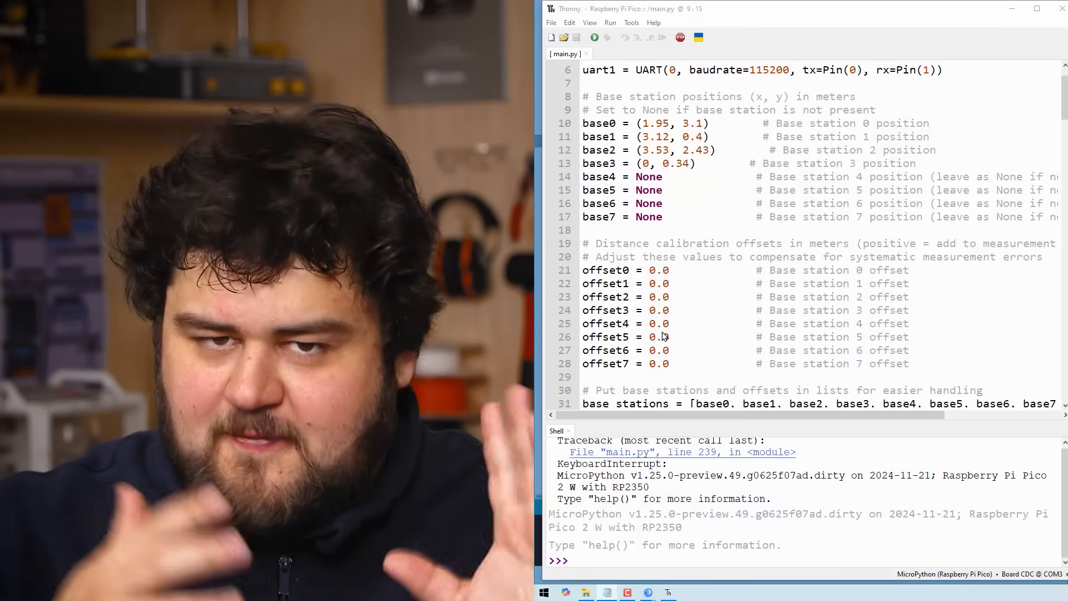
pyautogui.write('-0.2')
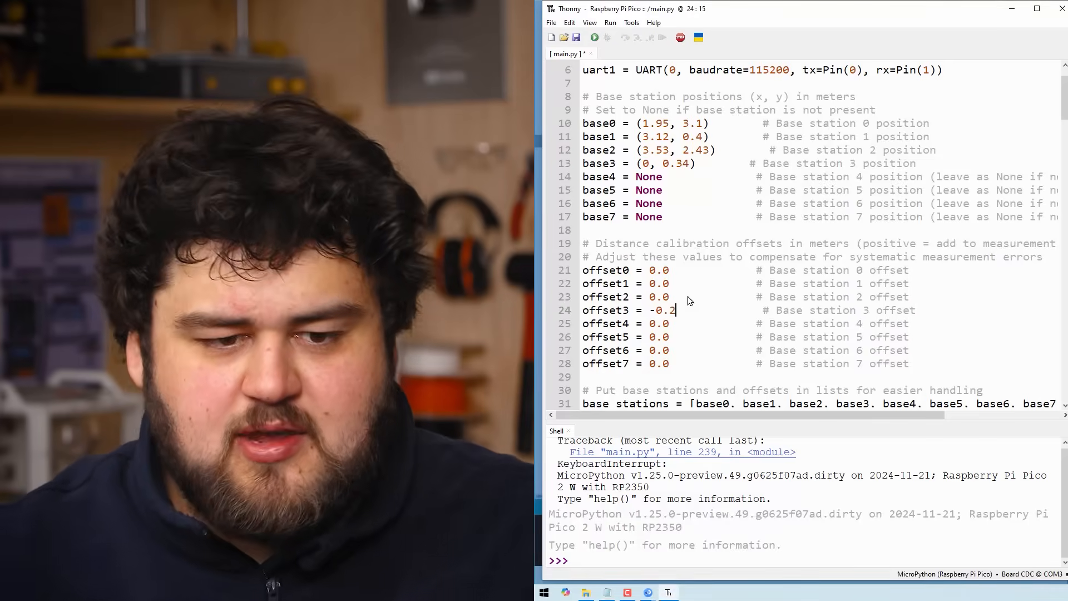
pyautogui.moveTo(704, 312)
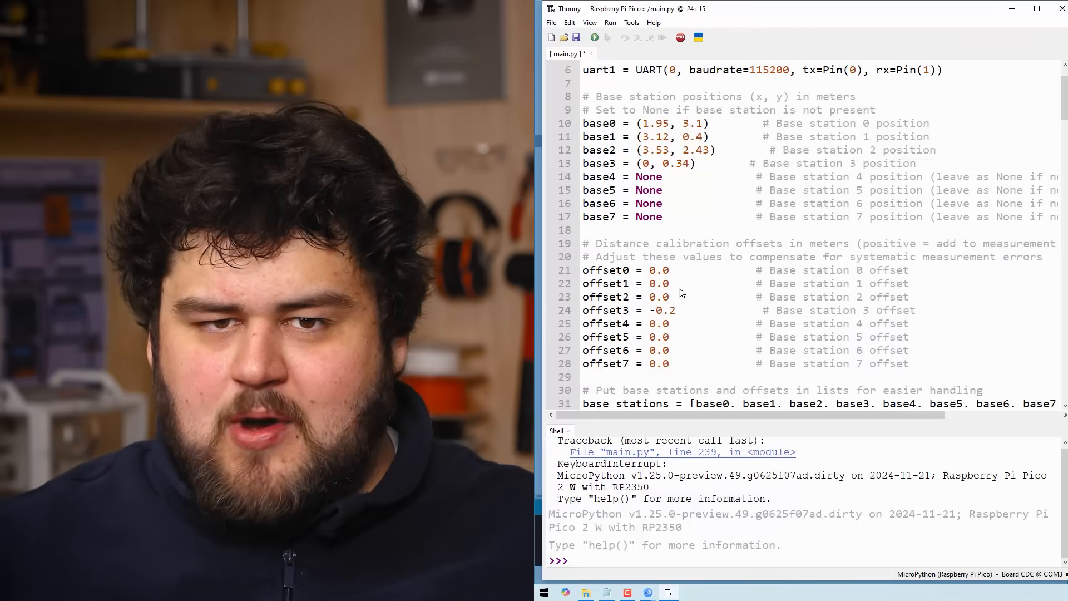
pyautogui.write('0.1')
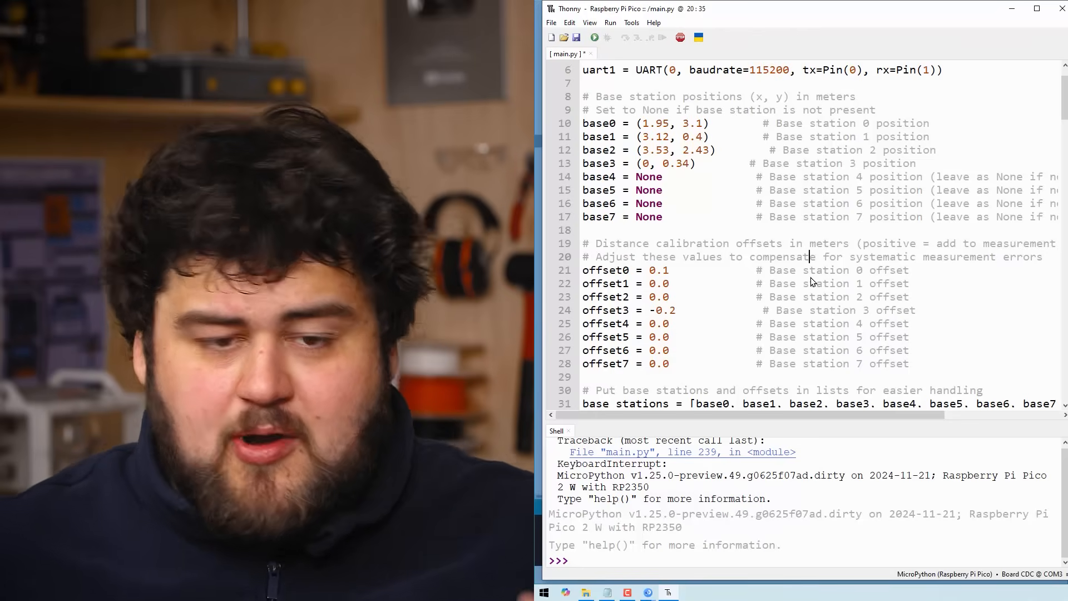